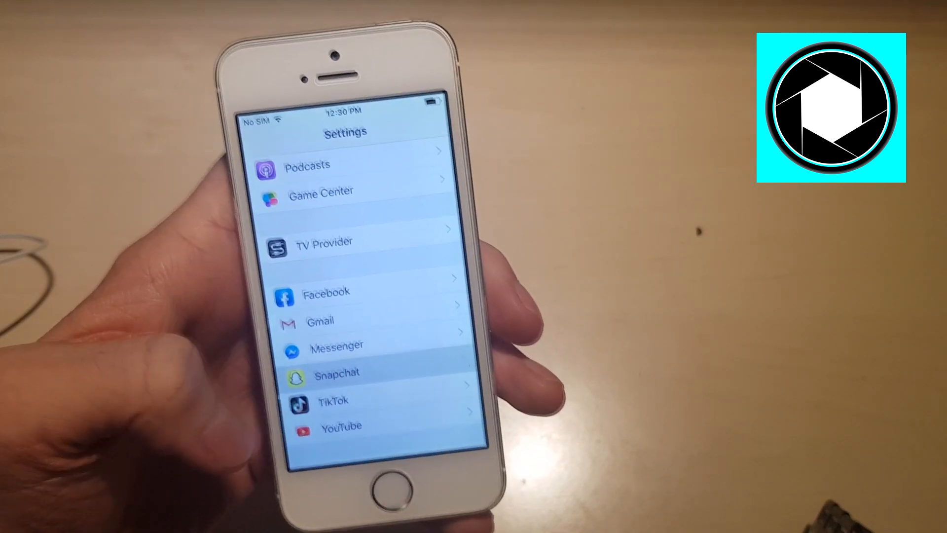
Open Snapchat's page in iOS Settings to view its microphone, camera and refresh permissions
click(336, 373)
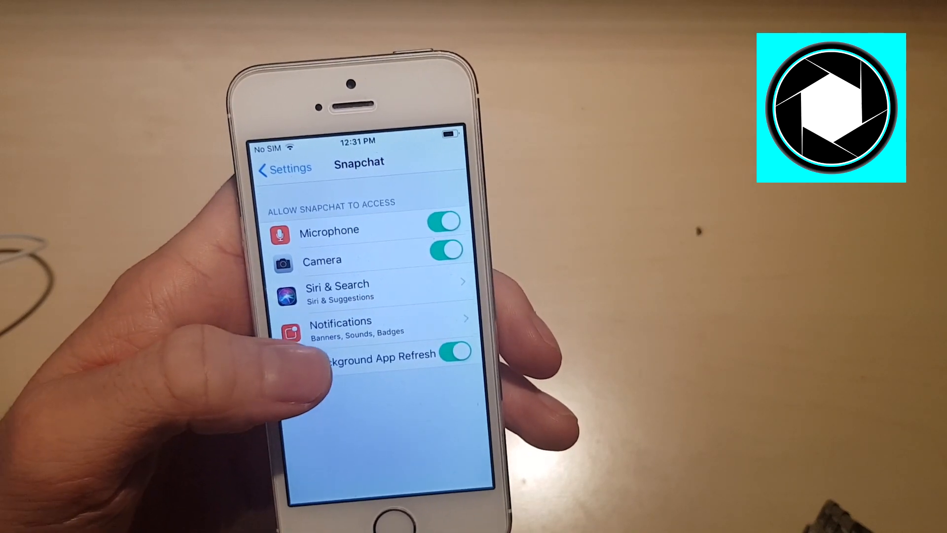
click(340, 326)
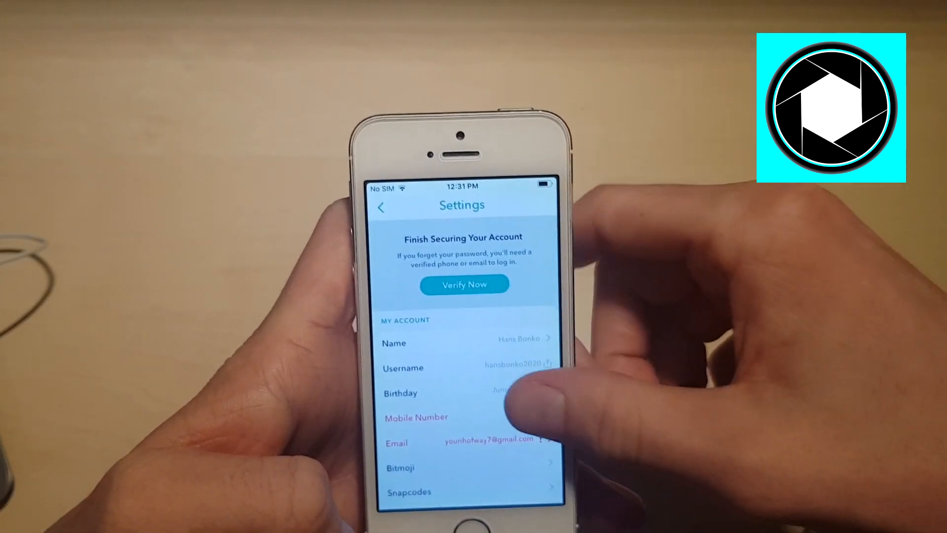
Scroll through Snapchat's notification settings to confirm stories, suggestions, mentions and memories alerts are on
scroll(down, 3)
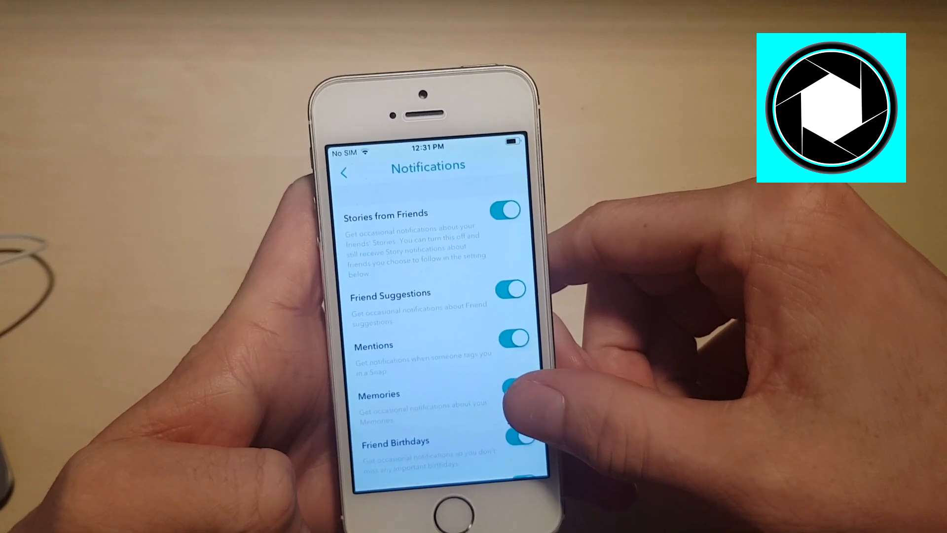
scroll(up, 3)
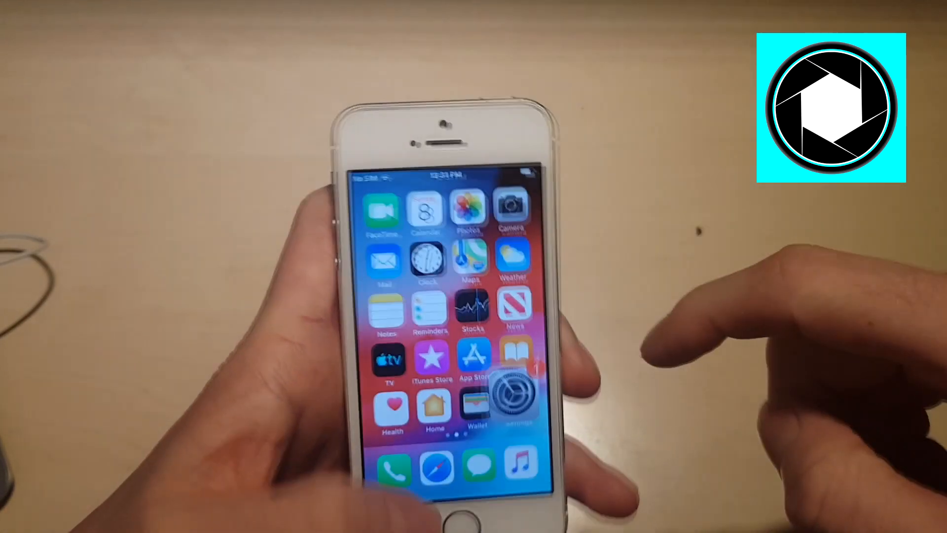
Swipe the home screen to the page with Snapchat, TikTok, YouTube and Messenger
scroll(left, 3)
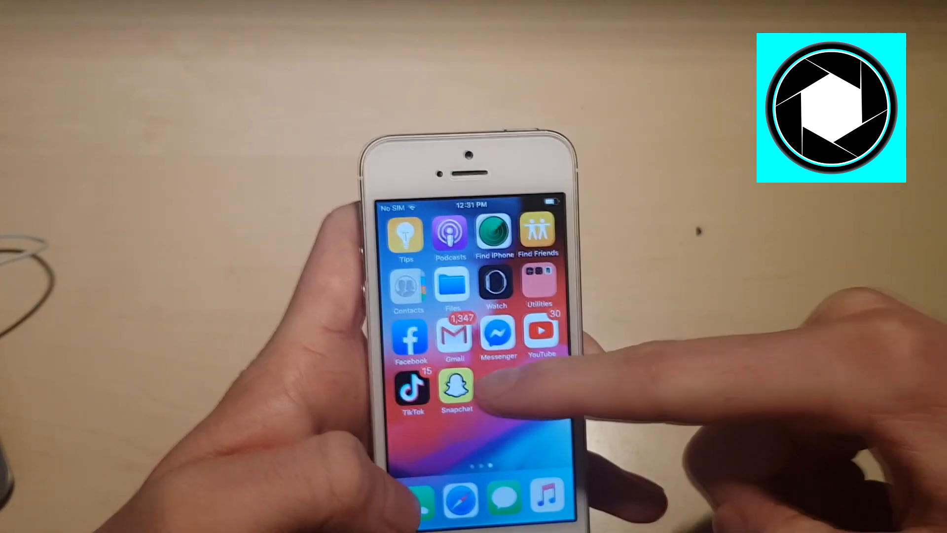